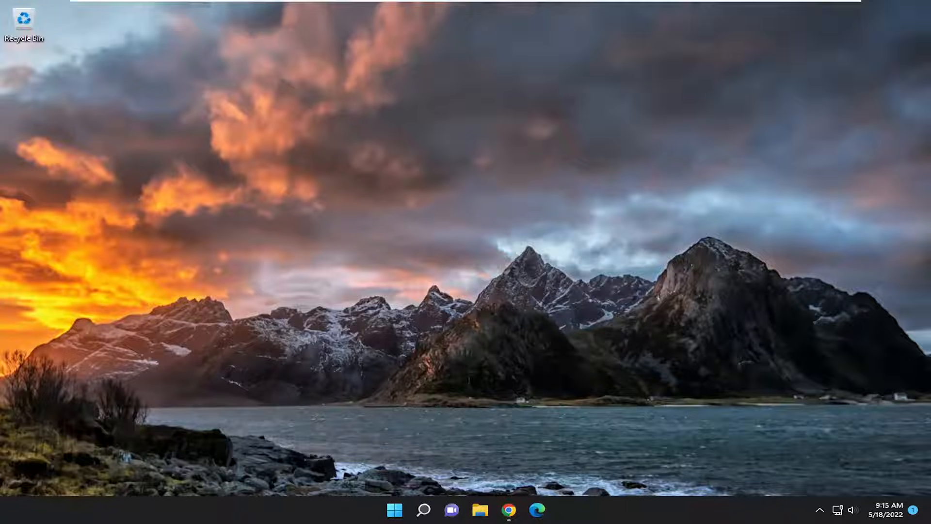
Launch Chrome and reach Prolific's PL2303 Windows Driver Download page (version 4.0.2)
click(509, 509)
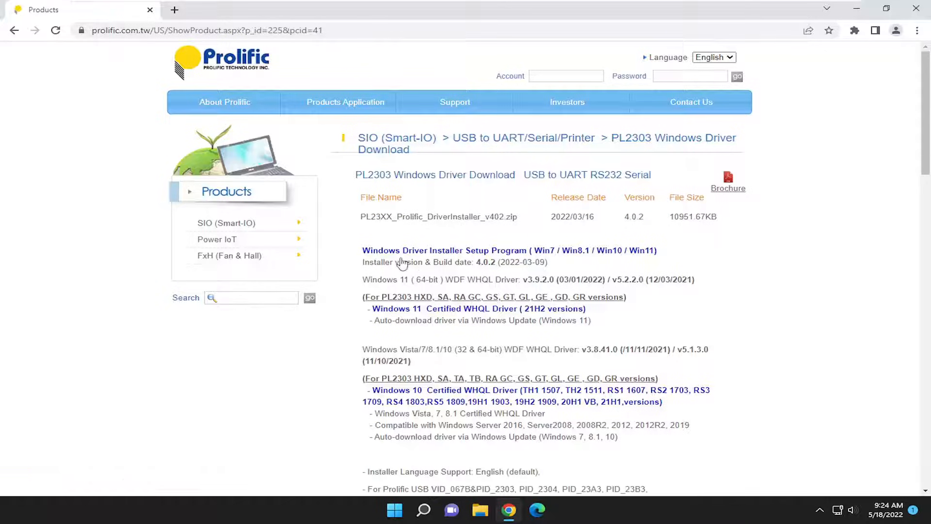
mouse_move(382, 233)
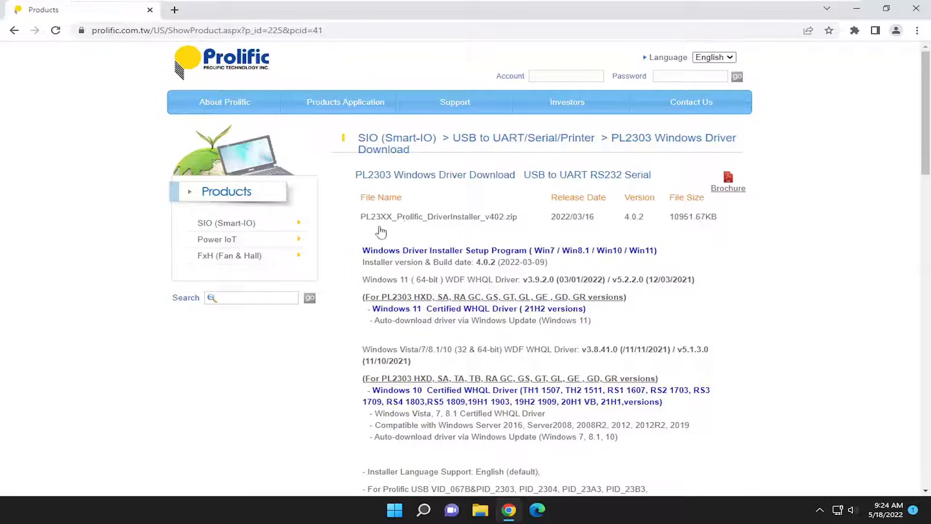
mouse_move(489, 223)
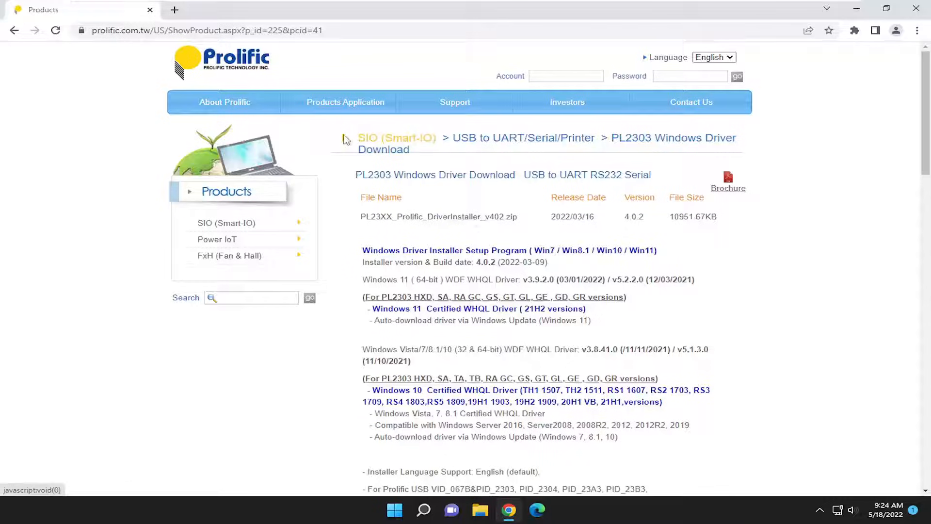
mouse_move(438, 220)
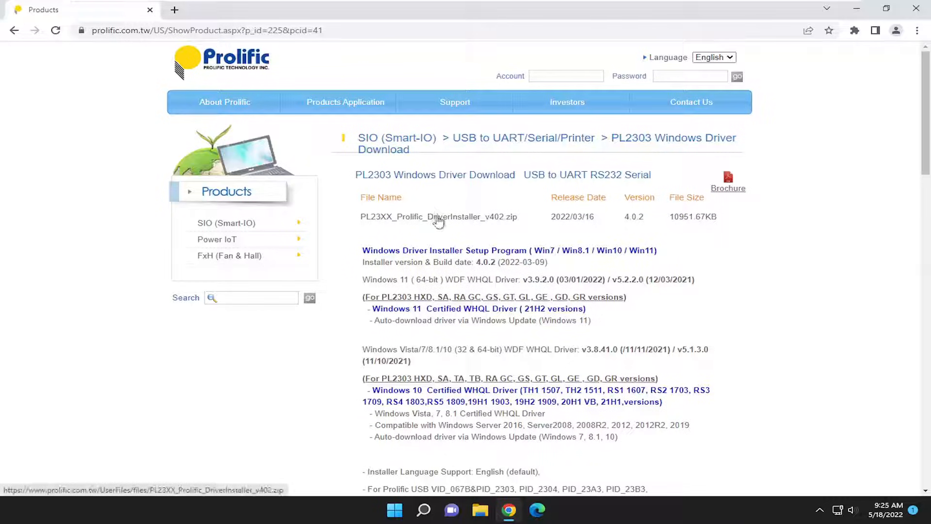
Download PL23XX_Prolific_DriverInstaller_v402.zip and show it in the Downloads folder
click(438, 217)
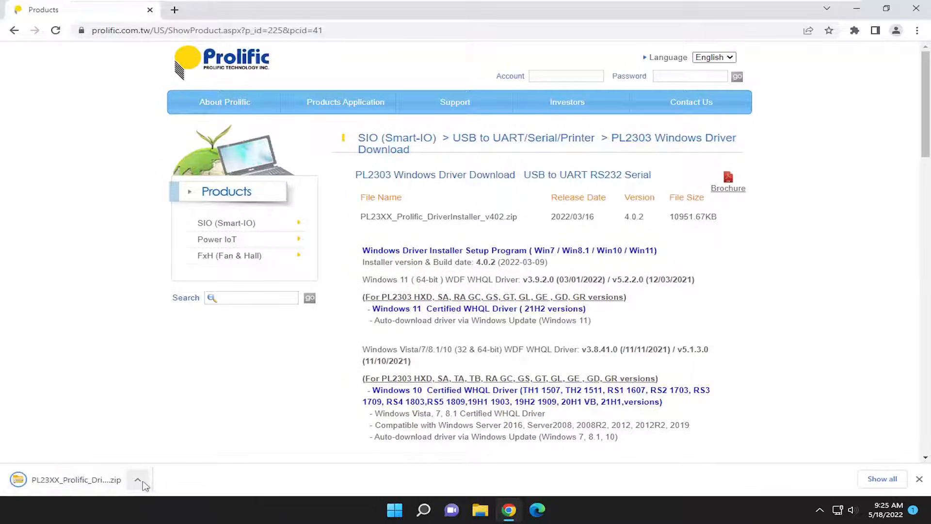
click(138, 479)
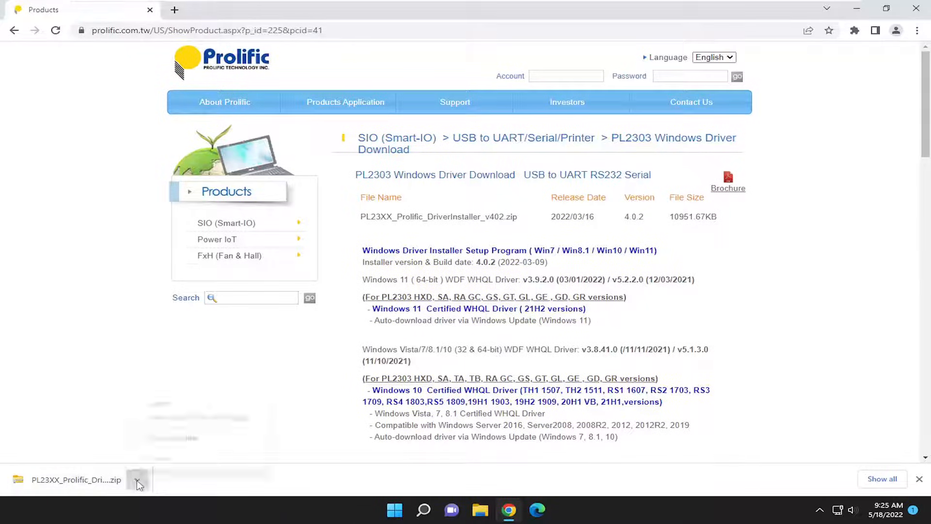
click(138, 484)
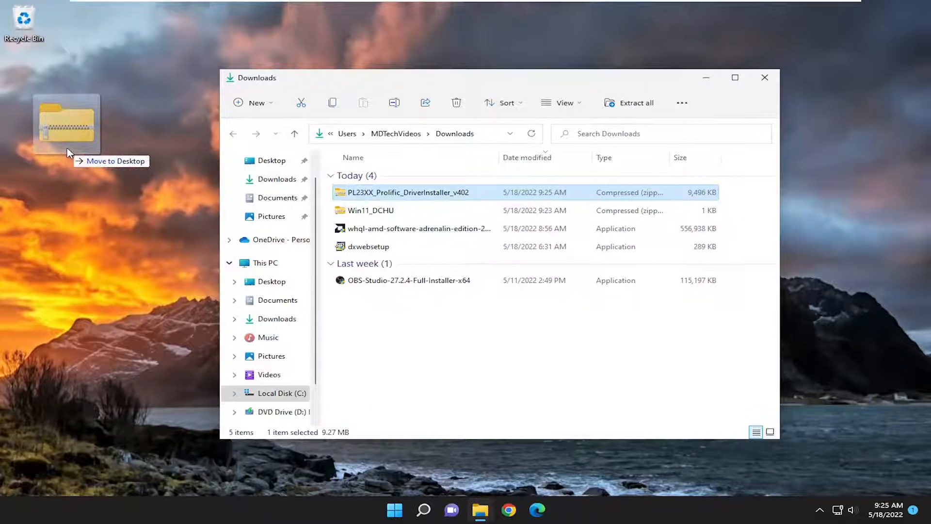
Move the PL23XX_Prolific_DriverInstaller_v402 zip onto the desktop and close Downloads
drag(67, 122, 71, 90)
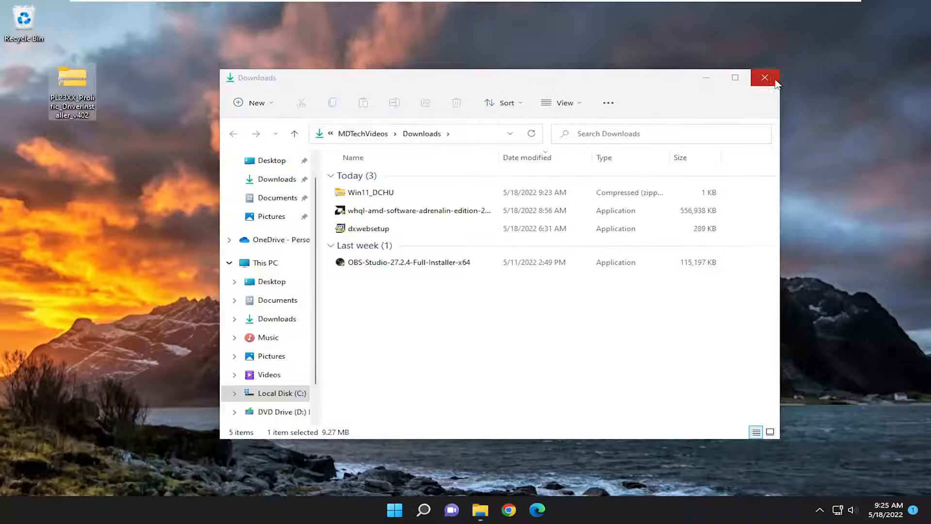
click(765, 78)
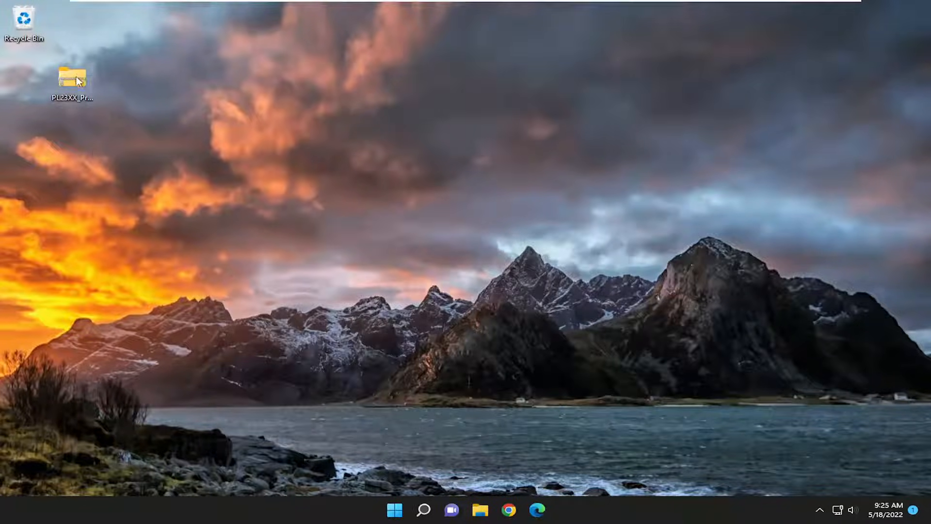
Extract the driver zip to the desktop and open its inner folder, selecting the LogoDriver setup
right_click(73, 77)
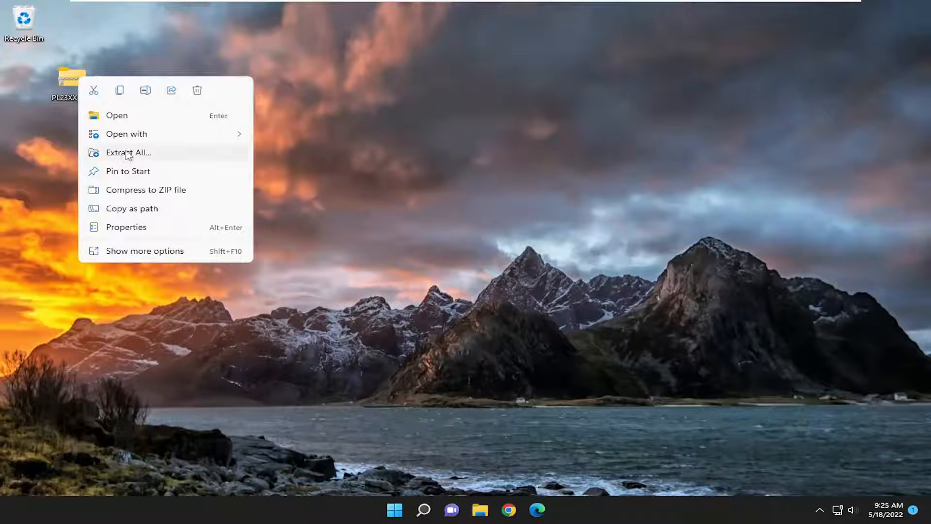
click(128, 153)
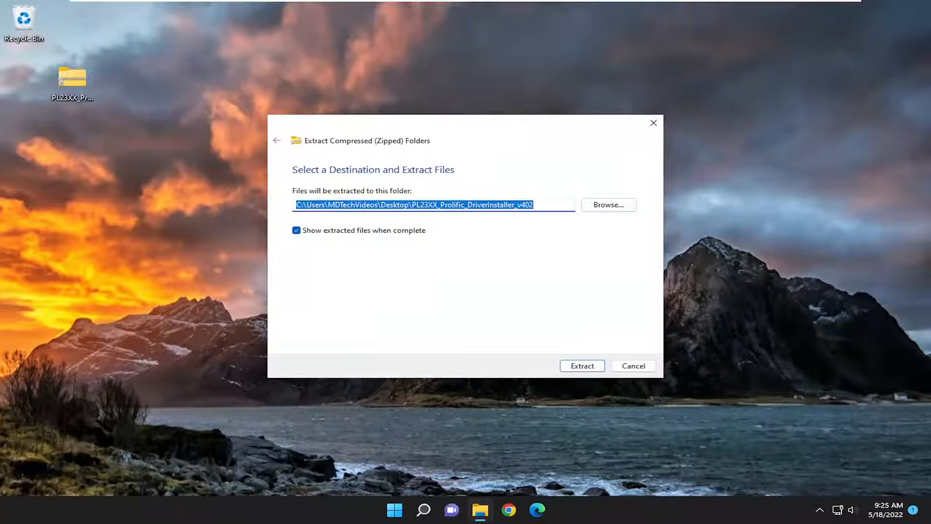
click(582, 366)
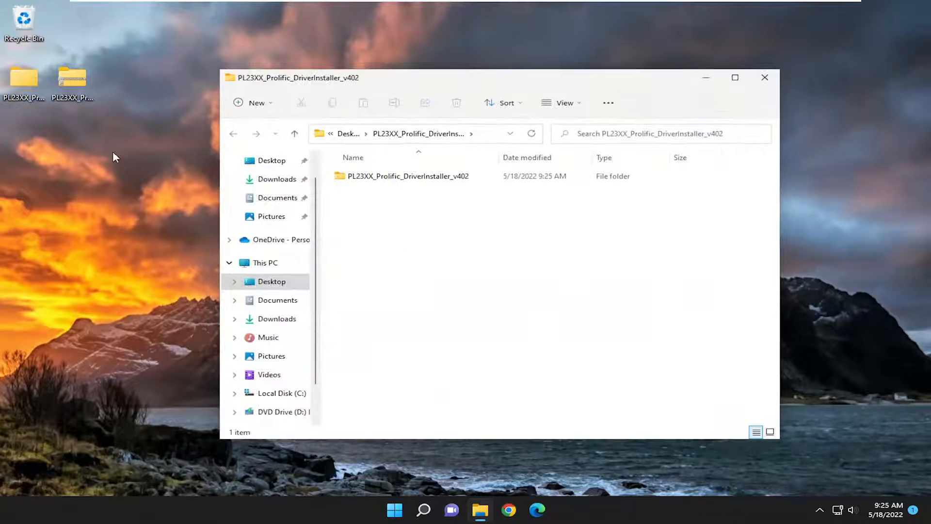
click(395, 176)
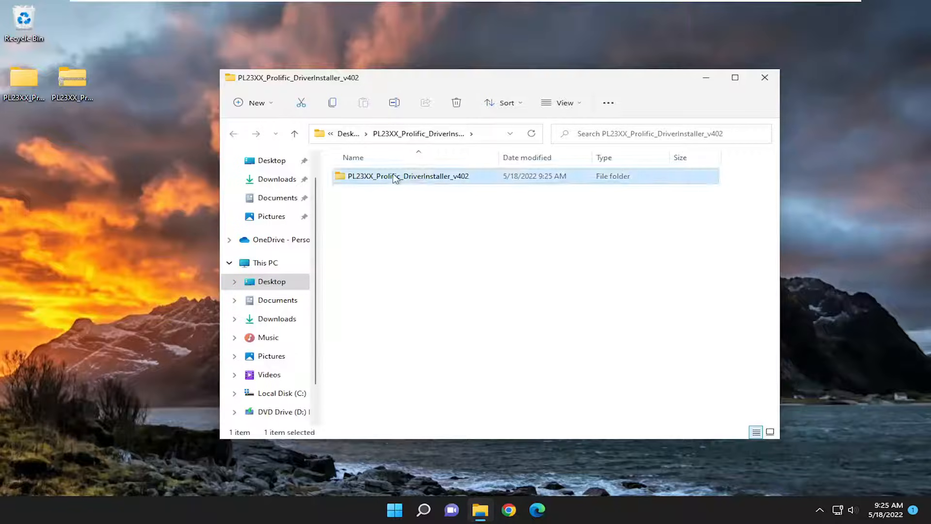
double_click(407, 176)
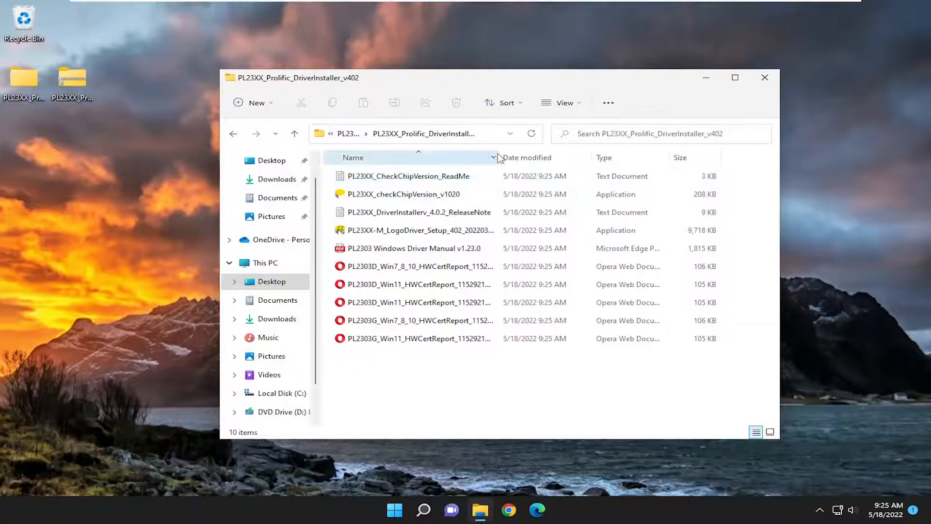
click(420, 230)
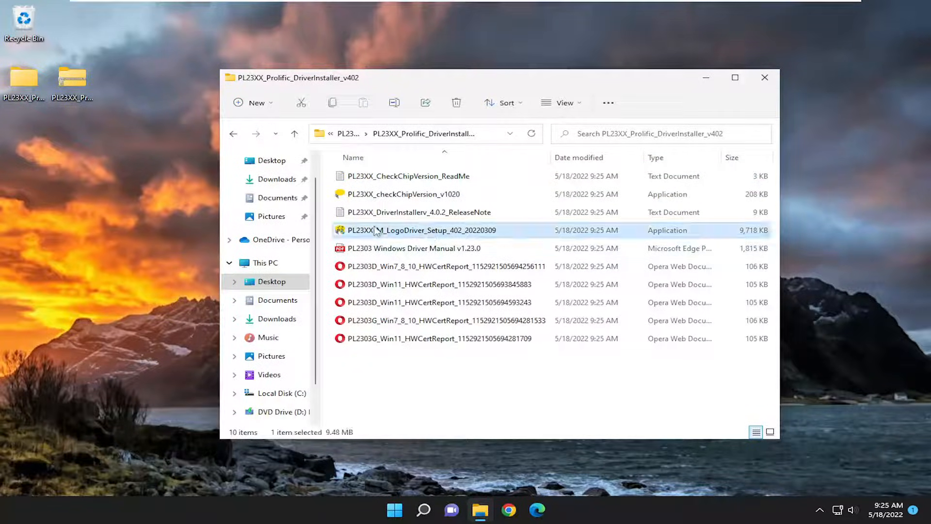
Run PL23XX-M_LogoDriver_Setup_402_20220309 past the SmartScreen block, finish the wizard, and close Explorer
double_click(421, 230)
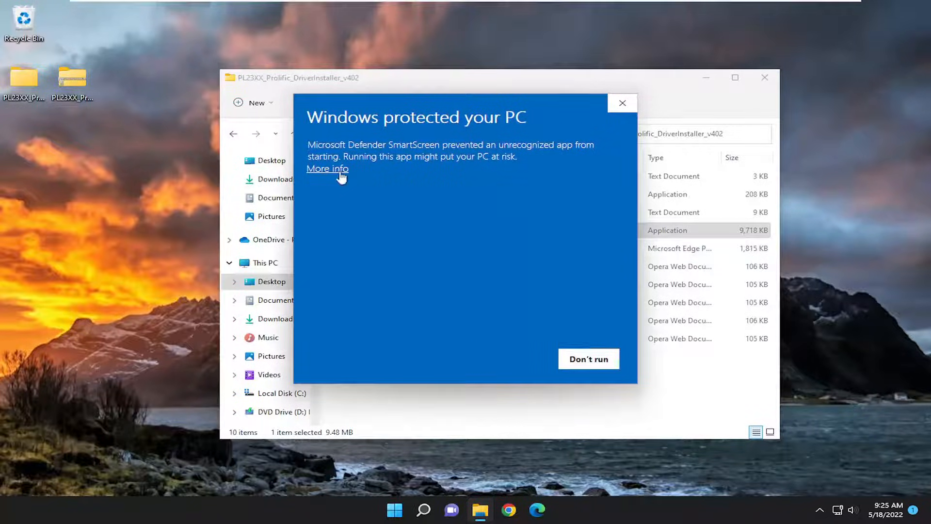
click(622, 103)
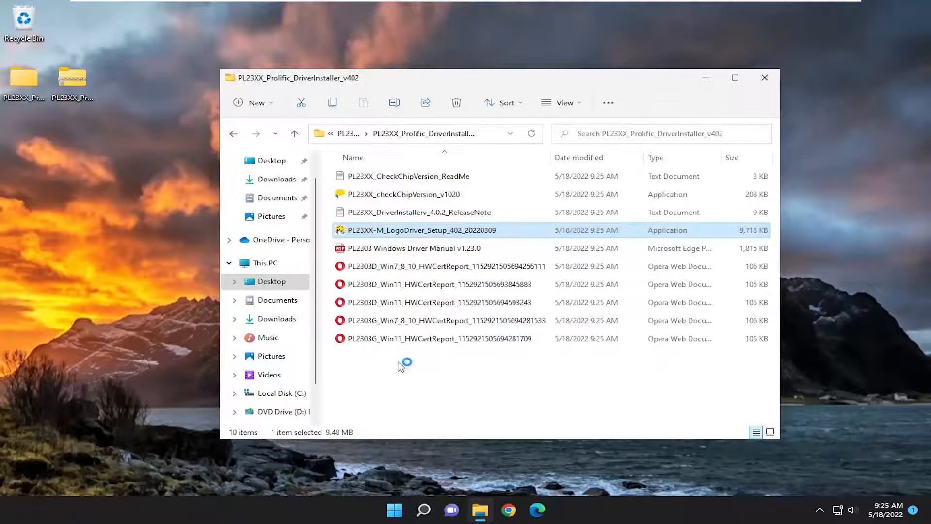
double_click(421, 230)
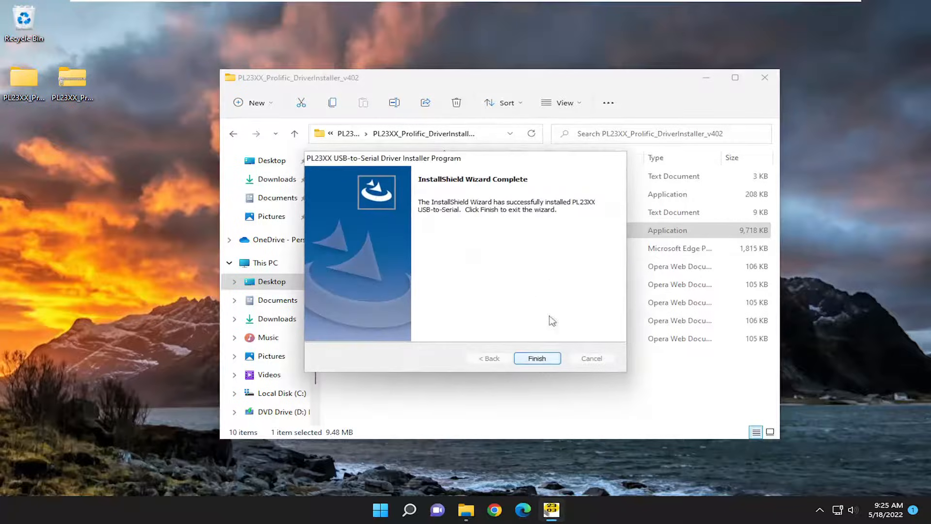
click(538, 359)
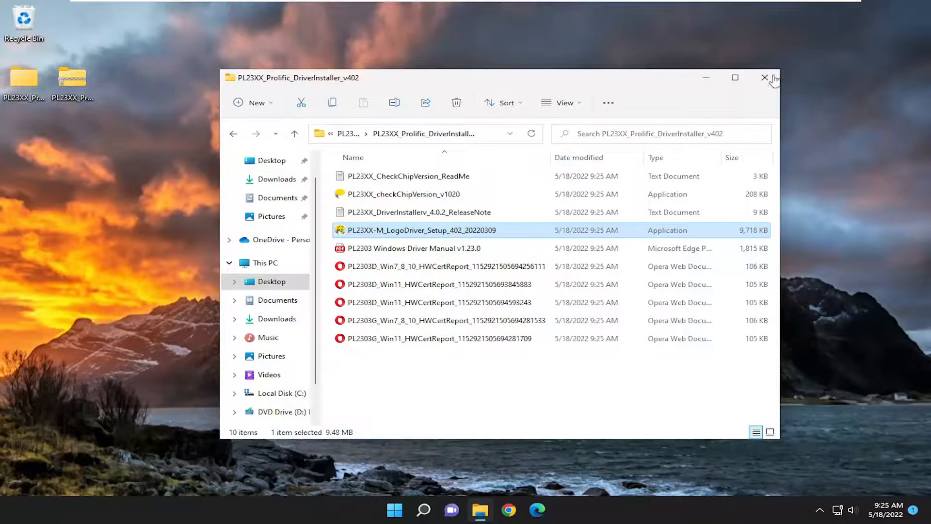
click(764, 77)
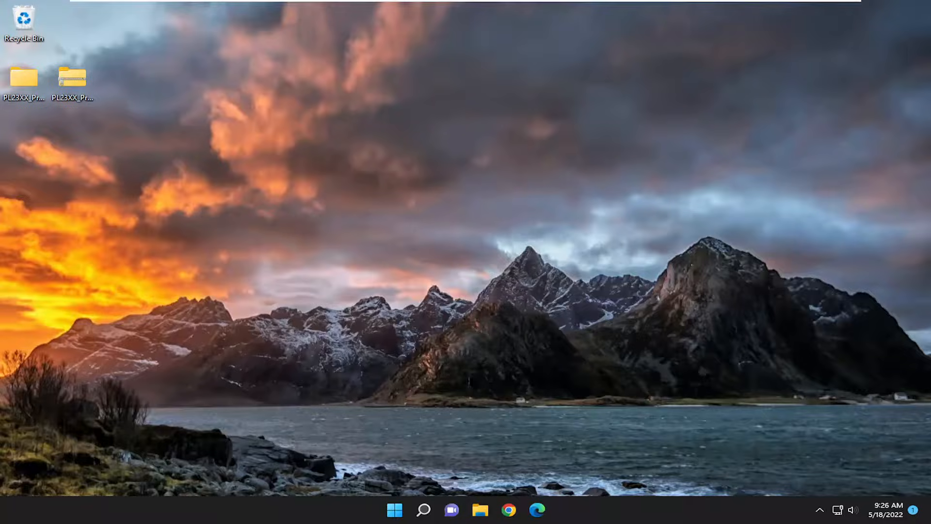